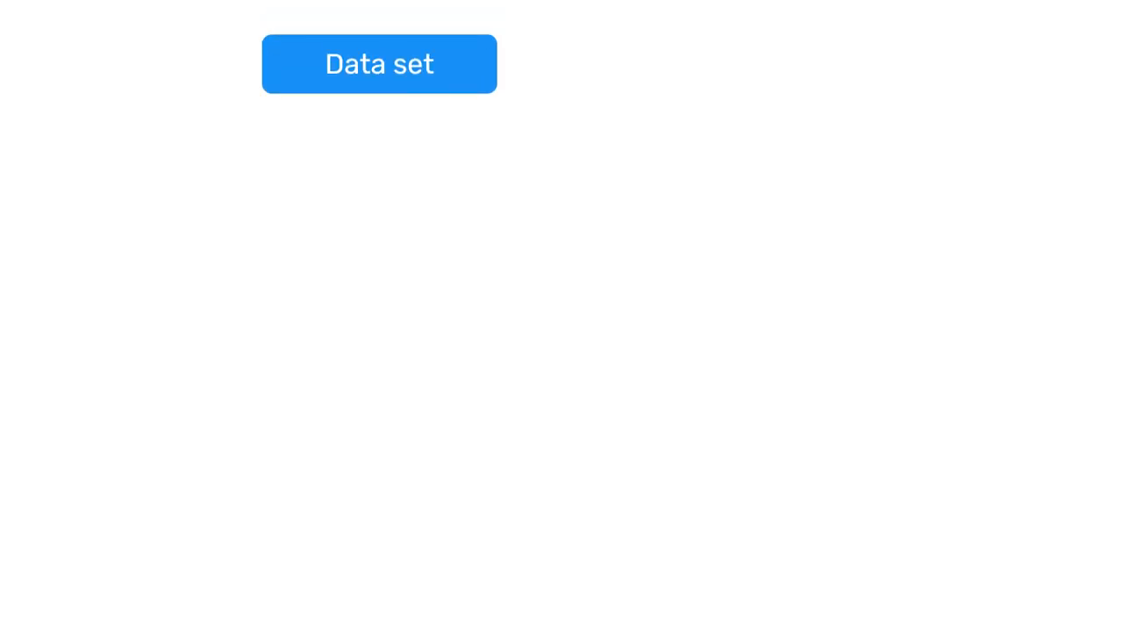
# Step: Load the RMNCAH data entry form for Ostrich Health Center, April 2022
pyautogui.click(379, 63)
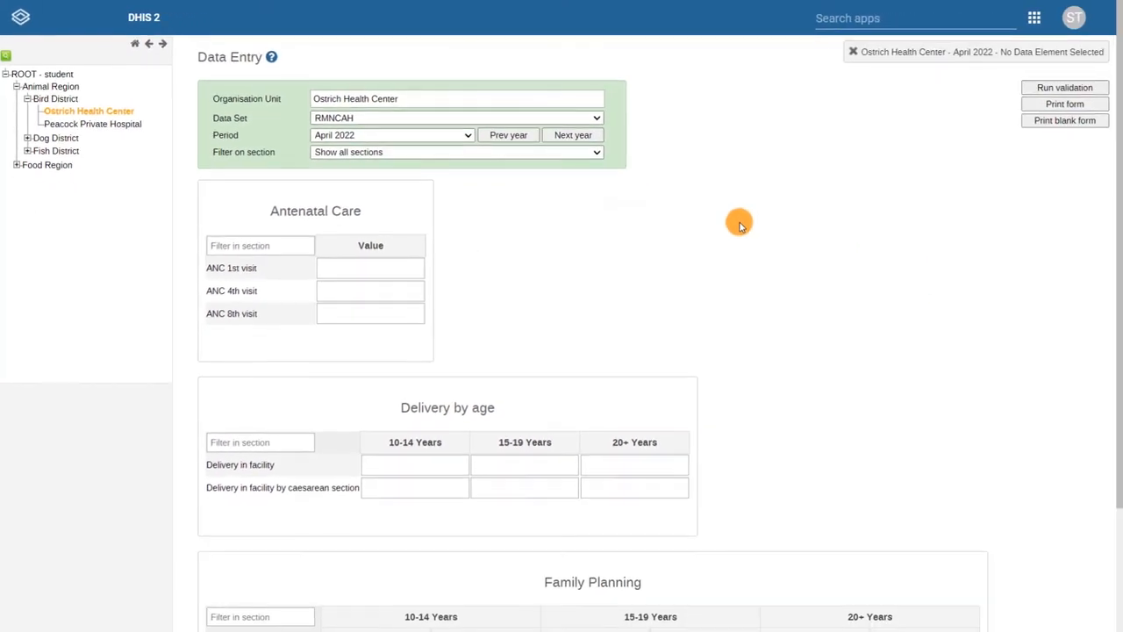
pyautogui.scroll(-3)
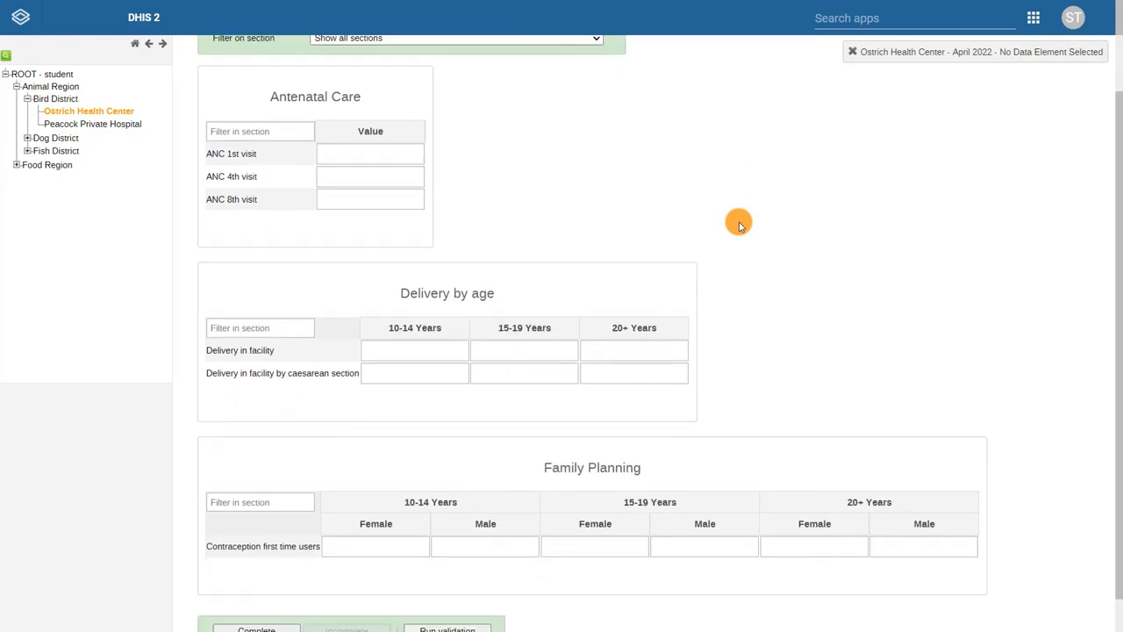
pyautogui.scroll(-3)
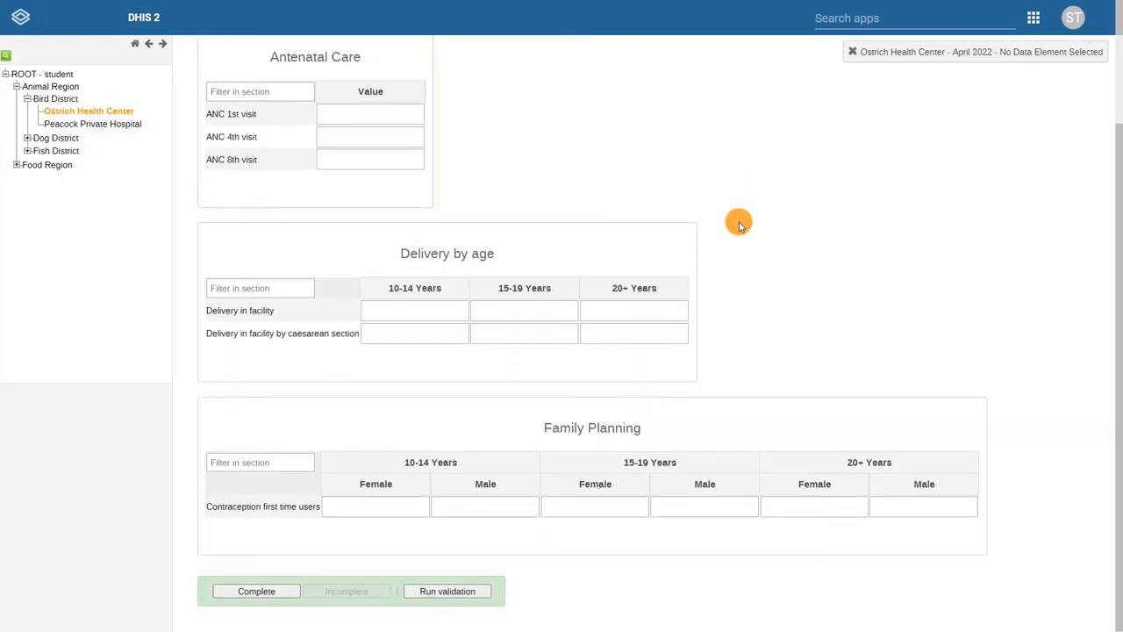